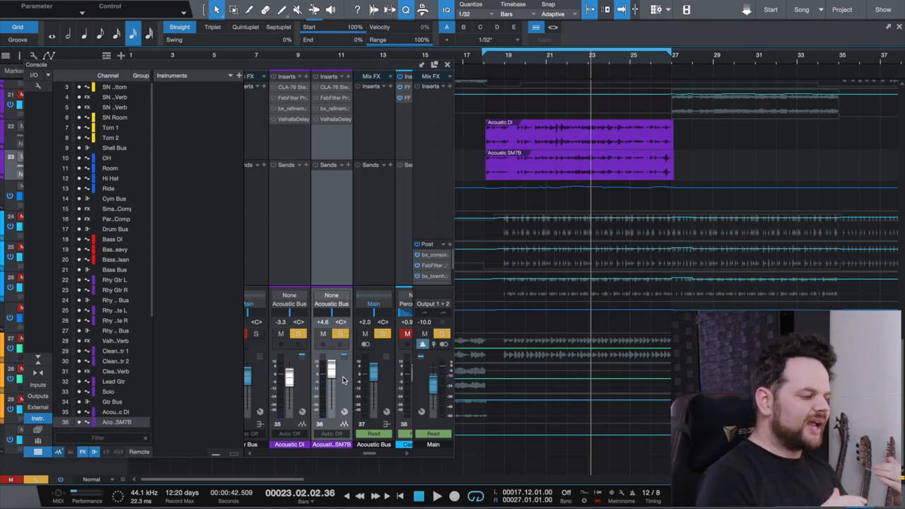
Step: Bring up the context menu for the CLA-76 insert on the Acoustic SM7B channel
{"action": "left_click", "coordinate": [281, 334]}
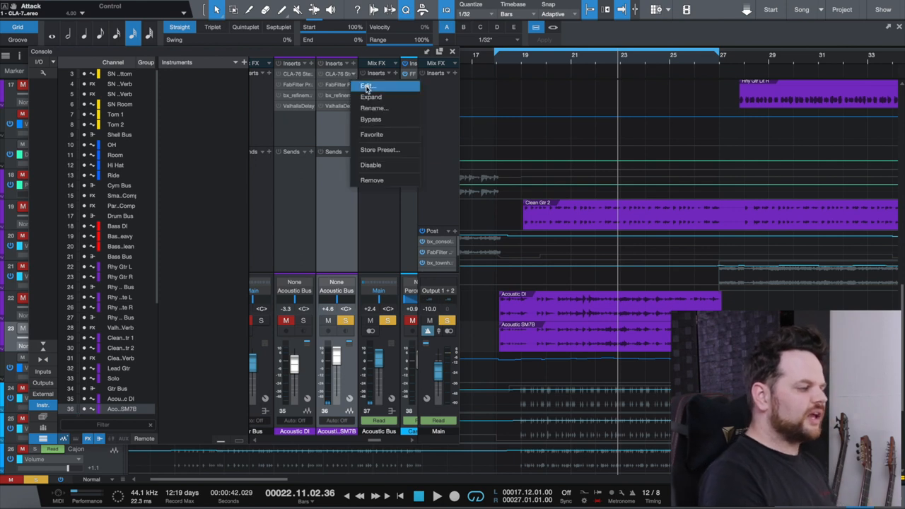
Step: Show the CLA-76 compressor window for the Acoustic SM7B channel to review its settings
{"action": "left_click", "coordinate": [366, 86]}
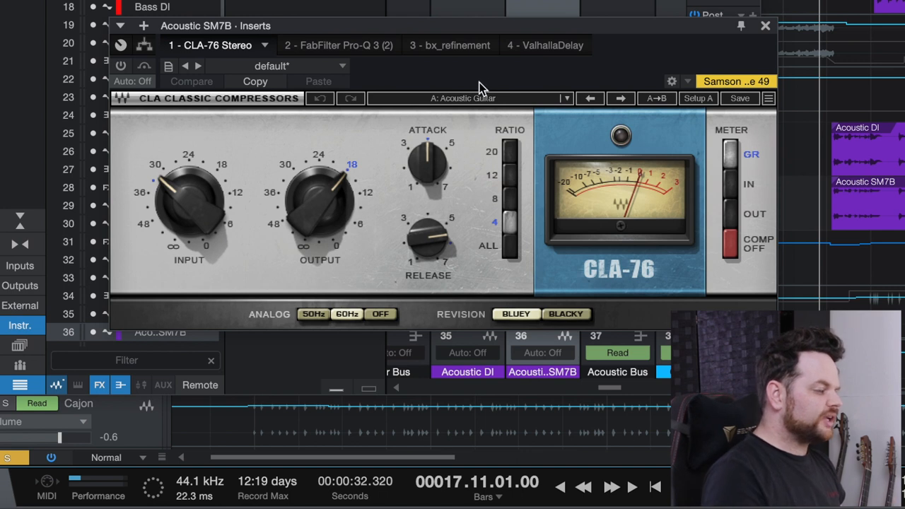
{"action": "mouse_move", "coordinate": [466, 106]}
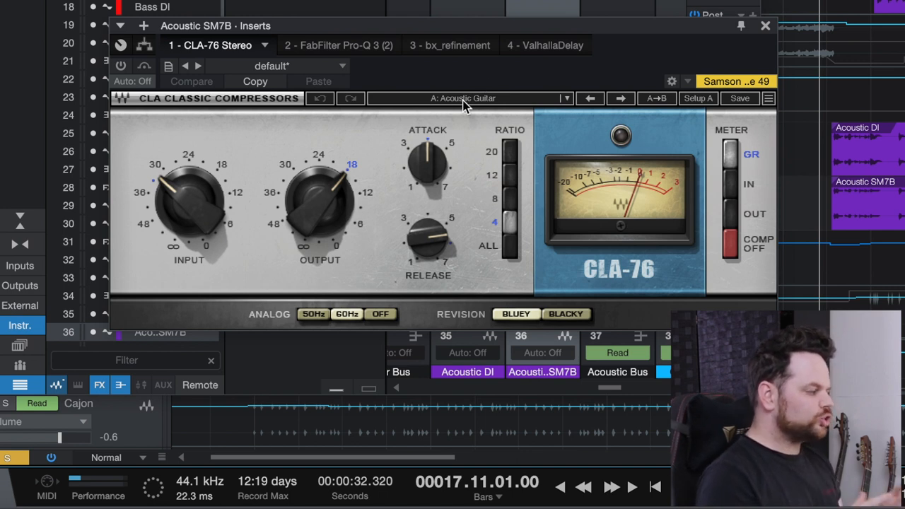
{"action": "mouse_move", "coordinate": [413, 88]}
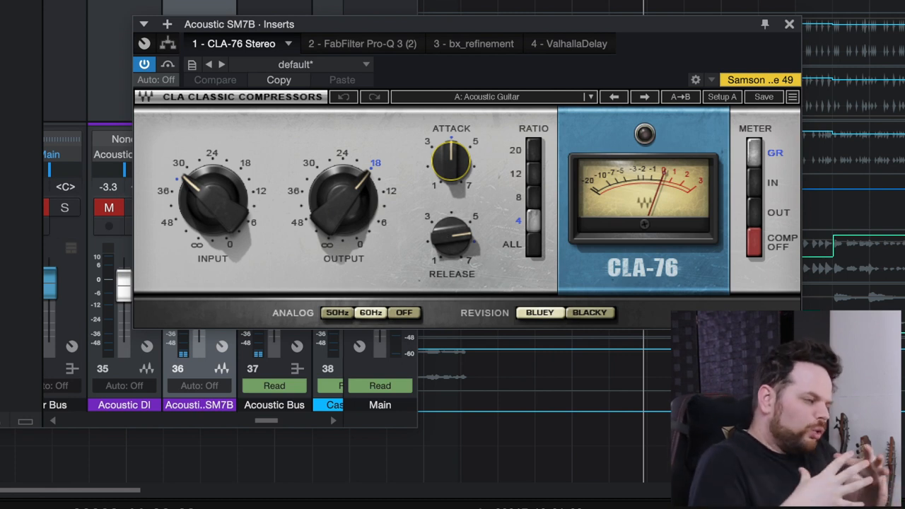
{"action": "mouse_move", "coordinate": [357, 51]}
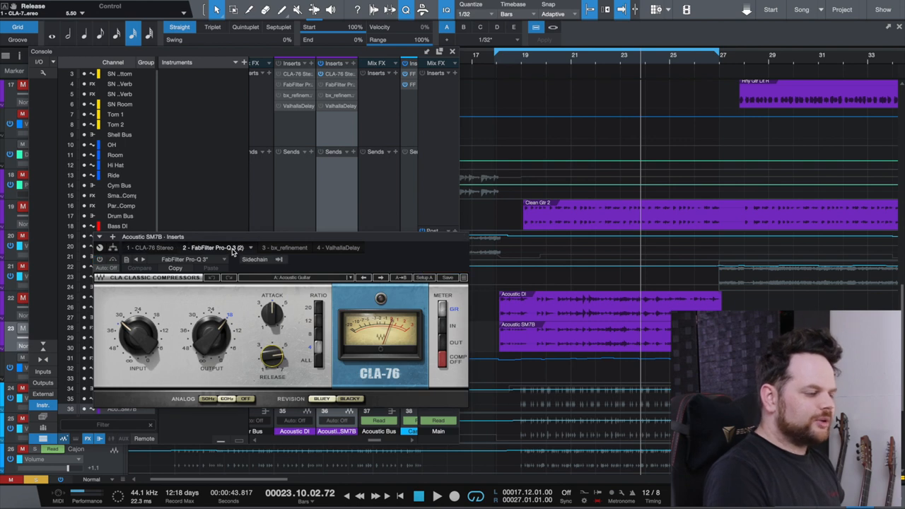
Step: Show the SM7B Pro-Q 3, nudge the 3 kHz presence band, and A/B the EQ off and on
{"action": "left_click", "coordinate": [212, 247]}
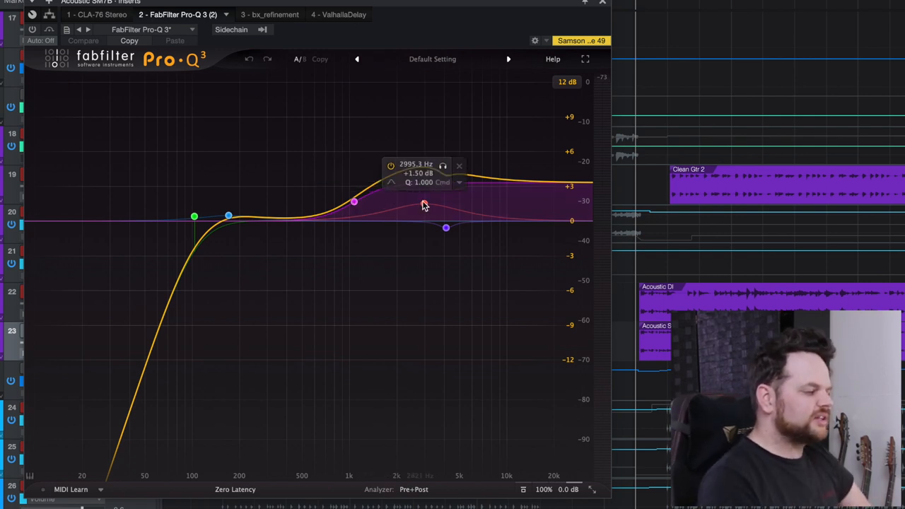
{"action": "left_click_drag", "start_coordinate": [446, 226], "coordinate": [450, 229]}
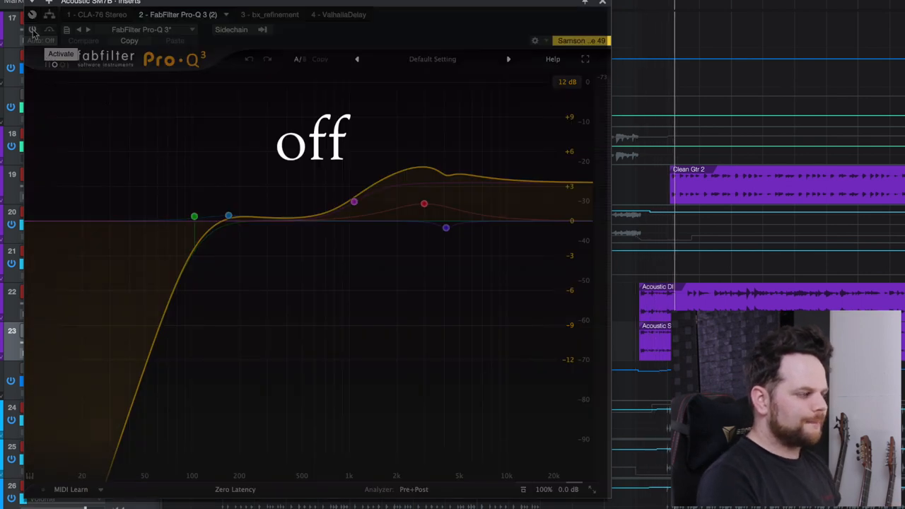
{"action": "left_click", "coordinate": [33, 28]}
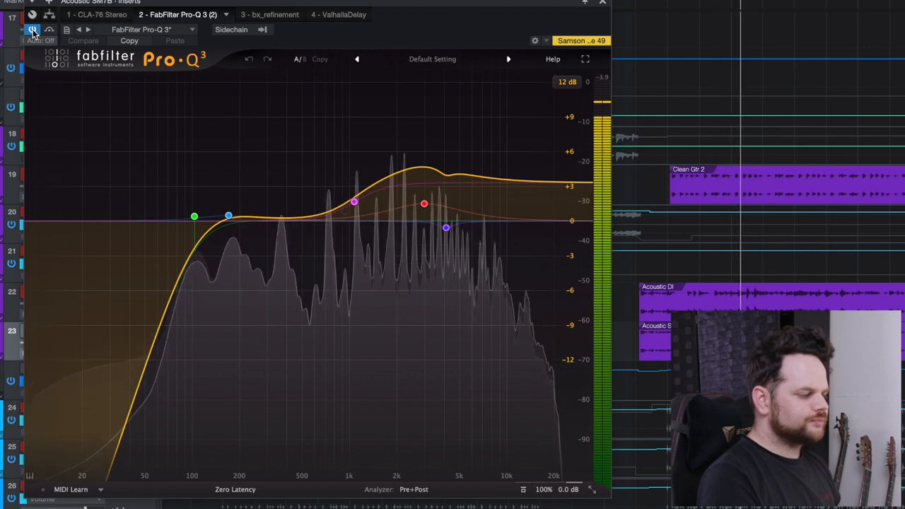
{"action": "left_click", "coordinate": [32, 29]}
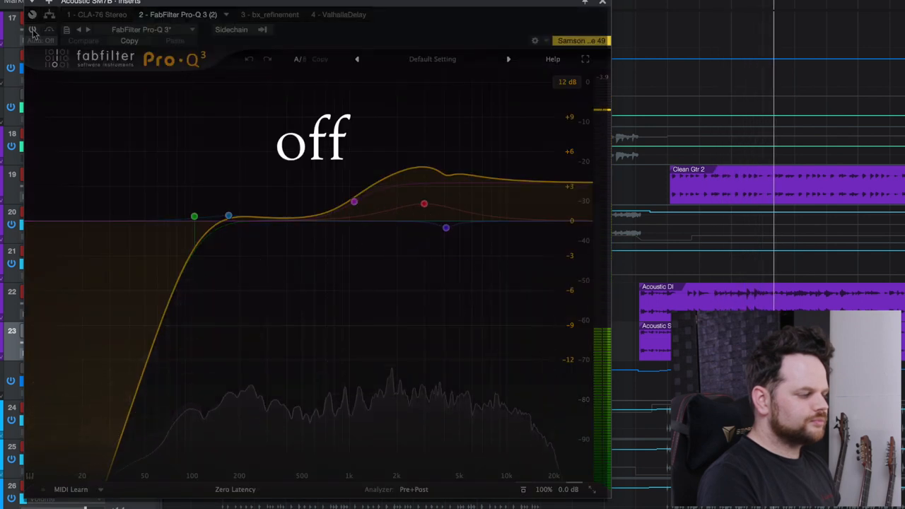
{"action": "left_click", "coordinate": [33, 28]}
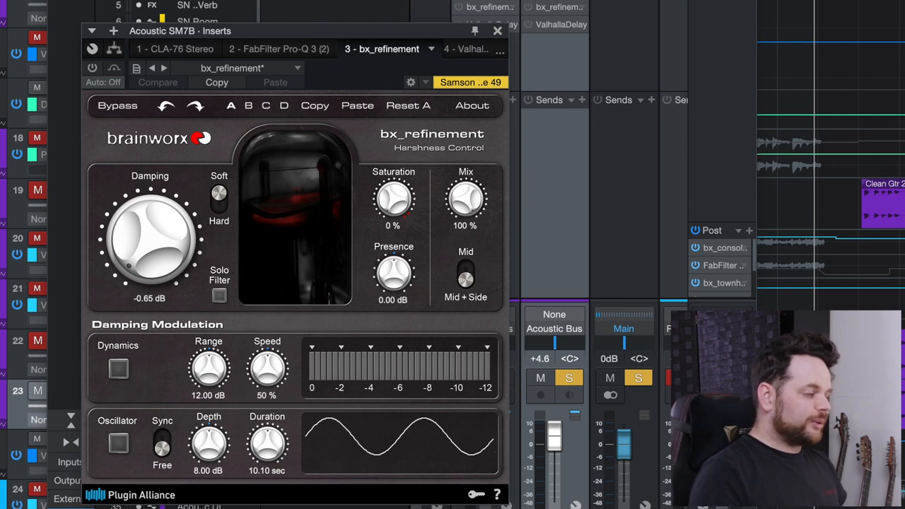
{"action": "mouse_move", "coordinate": [155, 303]}
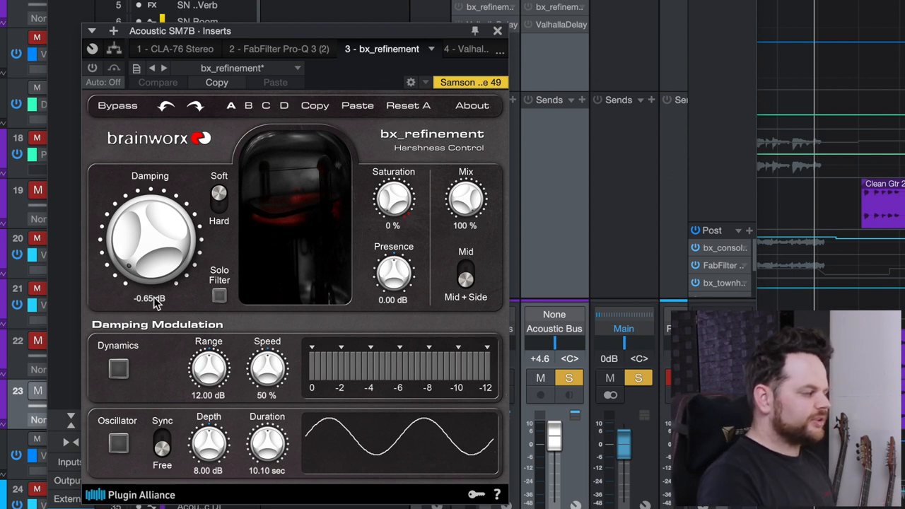
{"action": "mouse_move", "coordinate": [94, 68]}
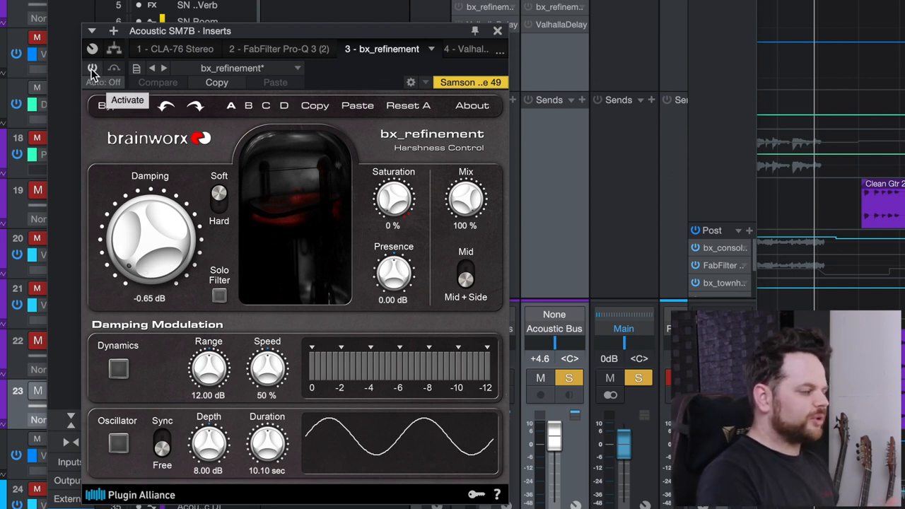
Step: A/B the SM7B bx_refinement harshness control off and on, then move to ValhallaDelay
{"action": "left_click", "coordinate": [94, 68]}
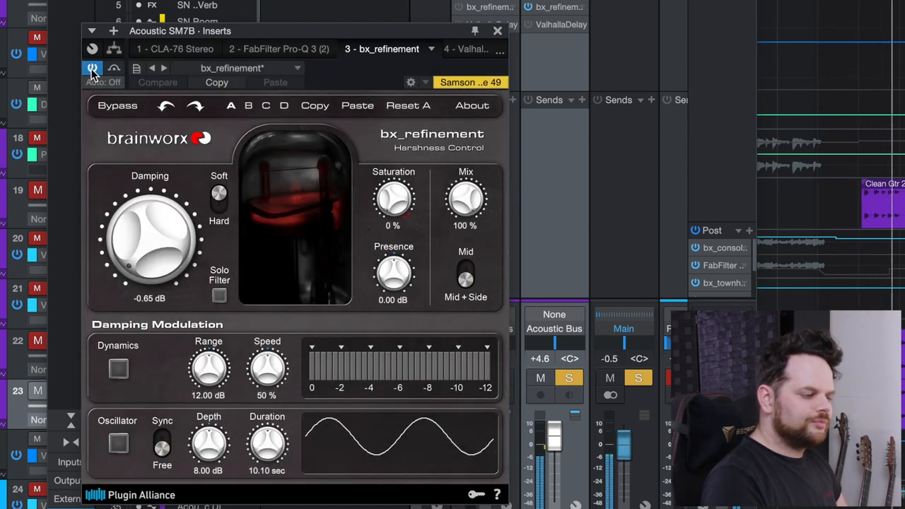
{"action": "left_click", "coordinate": [94, 67]}
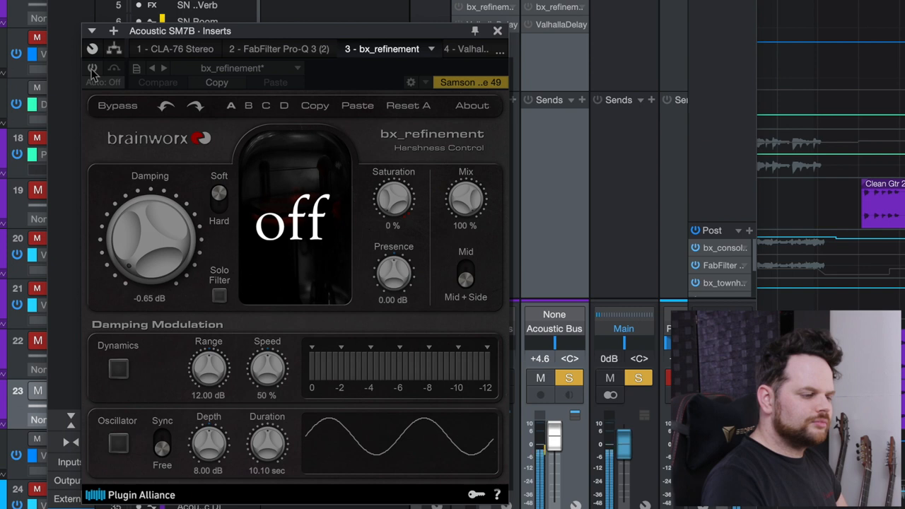
{"action": "left_click", "coordinate": [93, 68]}
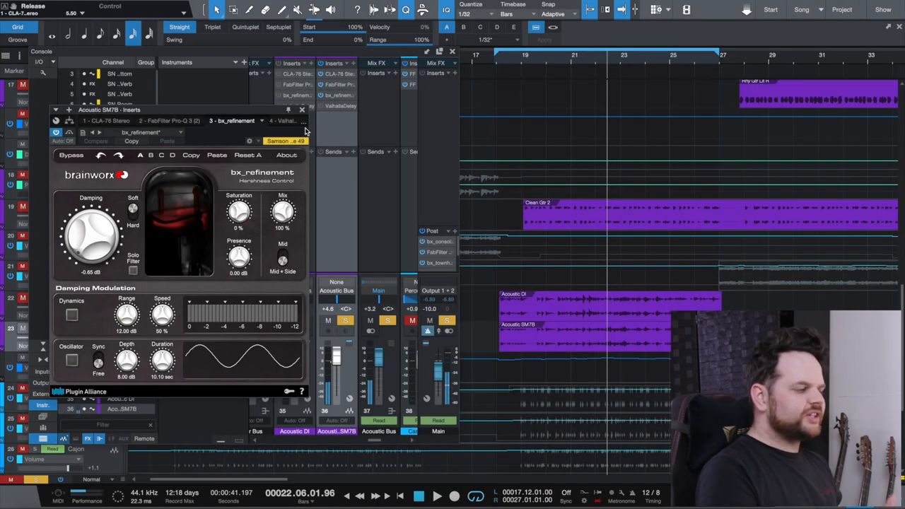
{"action": "left_click", "coordinate": [285, 121]}
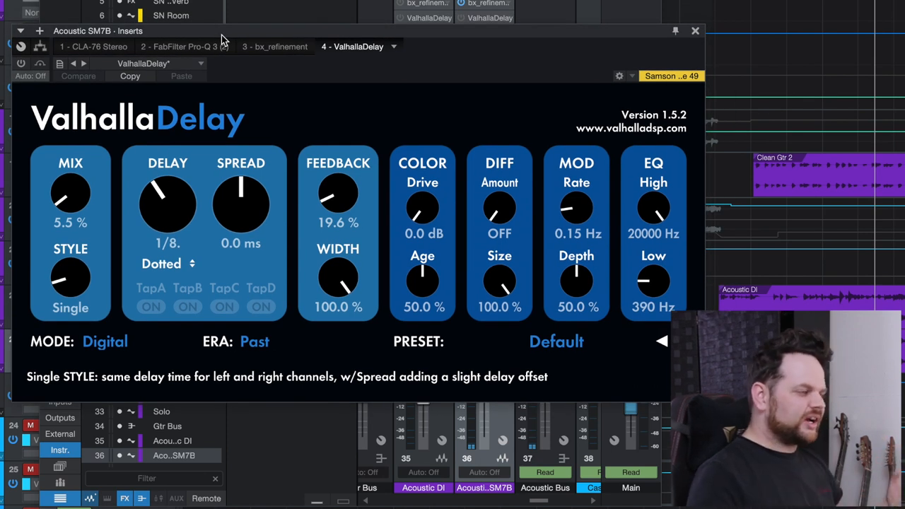
Step: Bypass and re-enable the SM7B ValhallaDelay to hear the dotted-eighth delay's contribution
{"action": "left_click", "coordinate": [20, 64]}
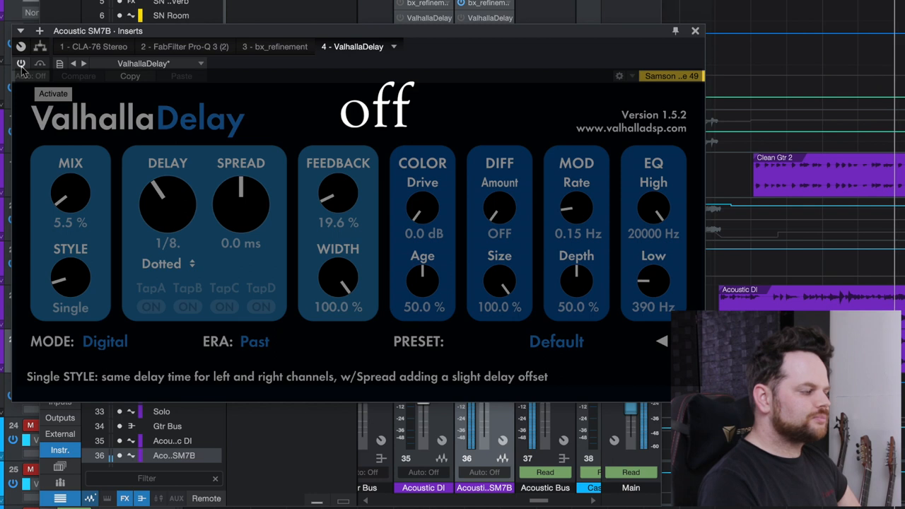
{"action": "left_click", "coordinate": [21, 63]}
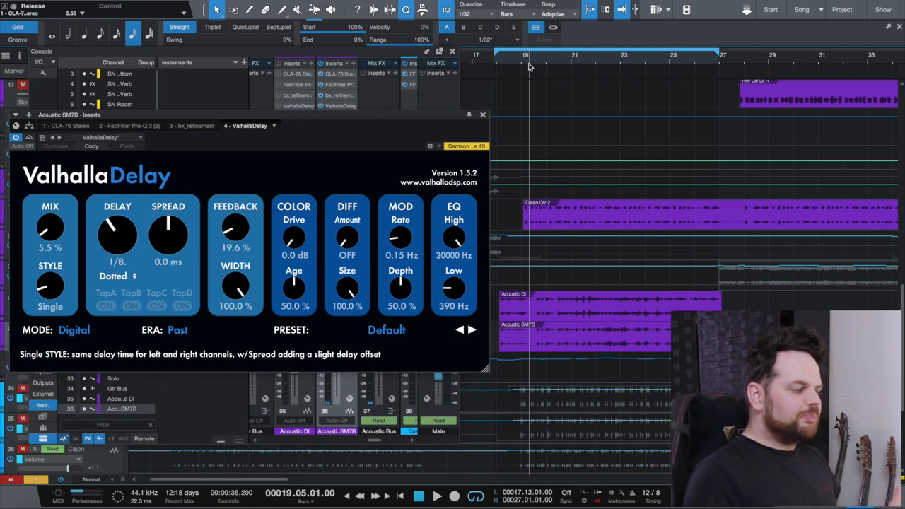
{"action": "mouse_move", "coordinate": [464, 122]}
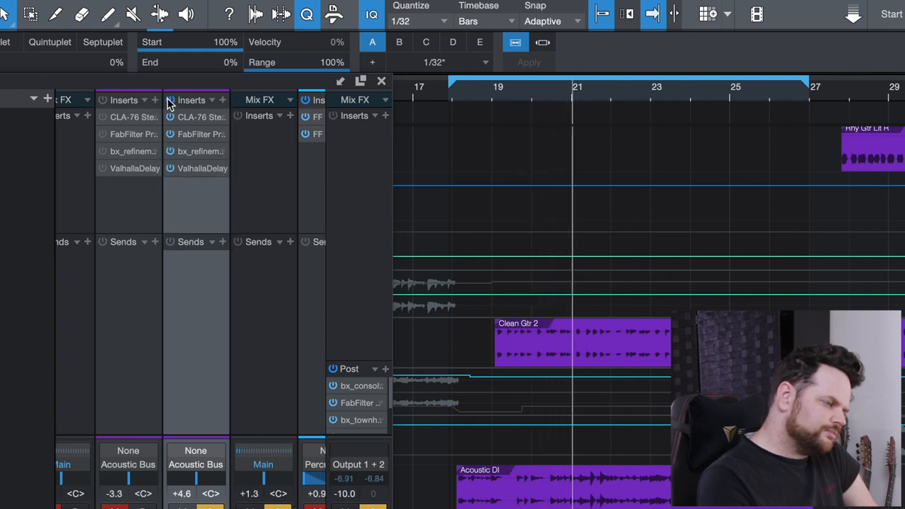
Step: Show the CLA-76 Stereo compressor on the Acoustic DI channel
{"action": "left_click", "coordinate": [170, 99]}
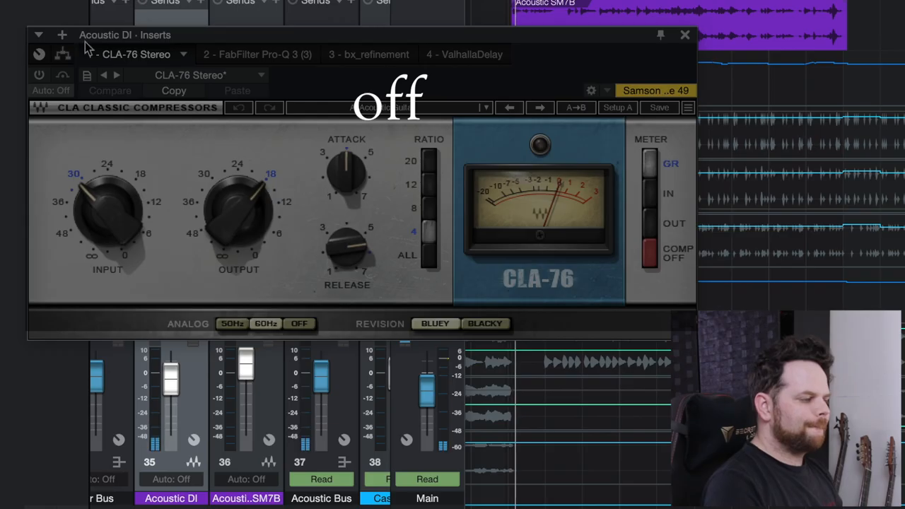
Step: Re-enable the Acoustic DI channel's CLA-76 compressor after hearing it bypassed
{"action": "left_click", "coordinate": [39, 77]}
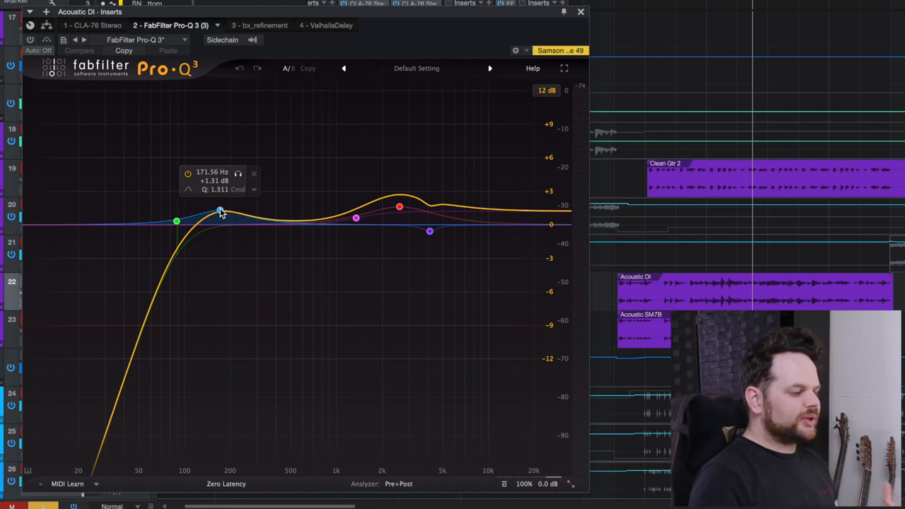
Step: A/B the Acoustic DI Pro-Q 3 EQ bypassed and active, then move to bx_refinement
{"action": "left_click", "coordinate": [31, 40]}
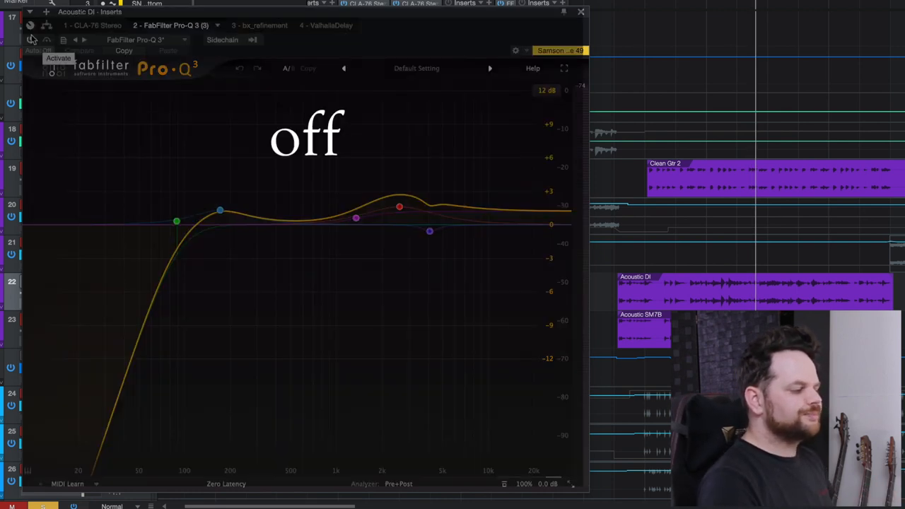
{"action": "left_click", "coordinate": [31, 39]}
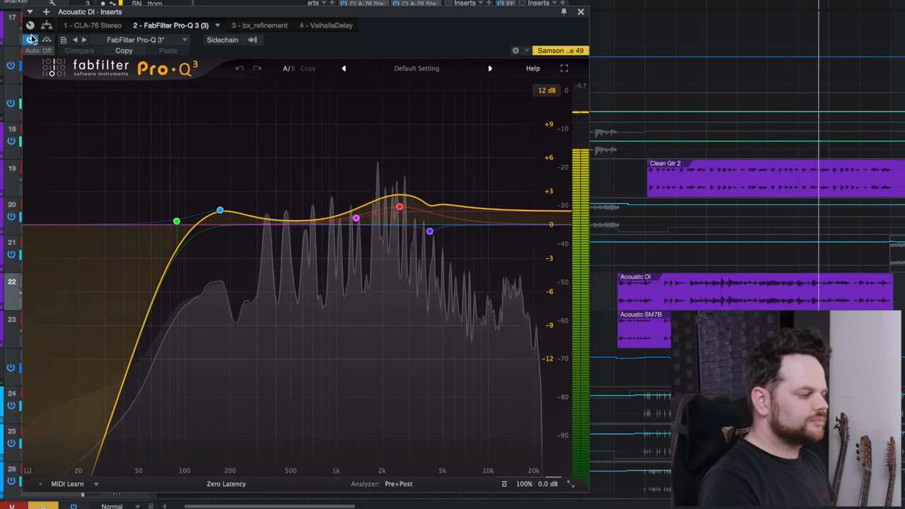
{"action": "left_click", "coordinate": [31, 40]}
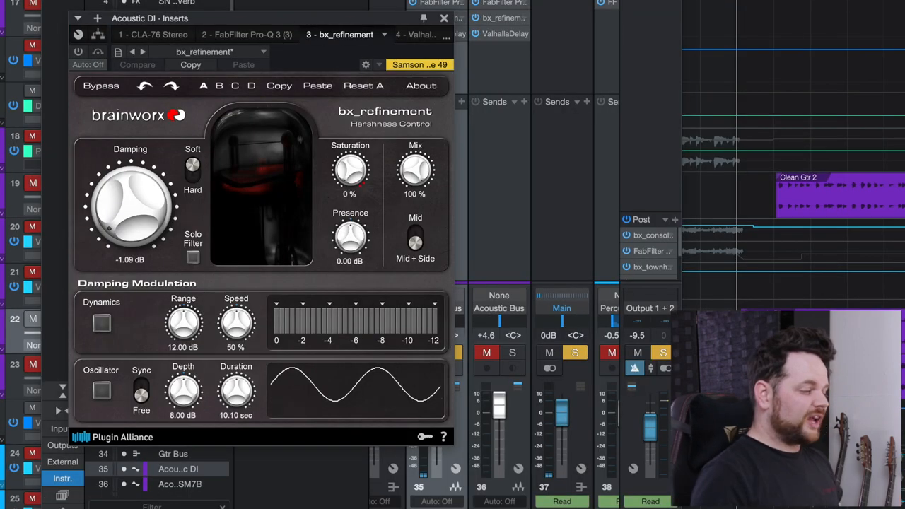
{"action": "mouse_move", "coordinate": [139, 201]}
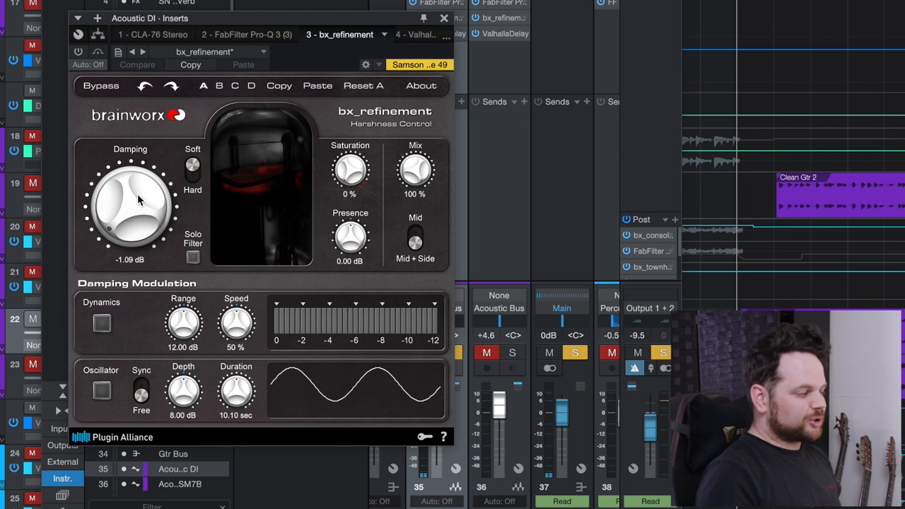
Step: Bypass and re-enable bx_refinement on the Acoustic DI channel to compare the sound
{"action": "left_click", "coordinate": [78, 50]}
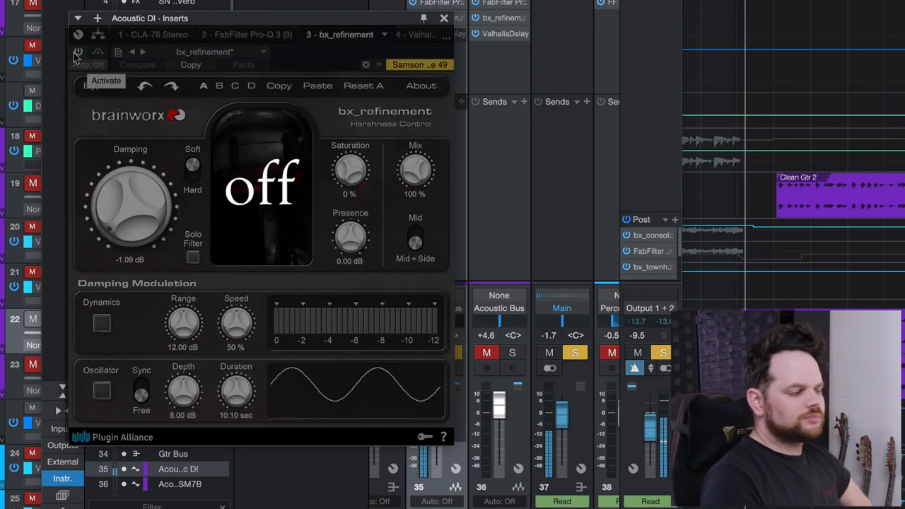
{"action": "left_click", "coordinate": [77, 54]}
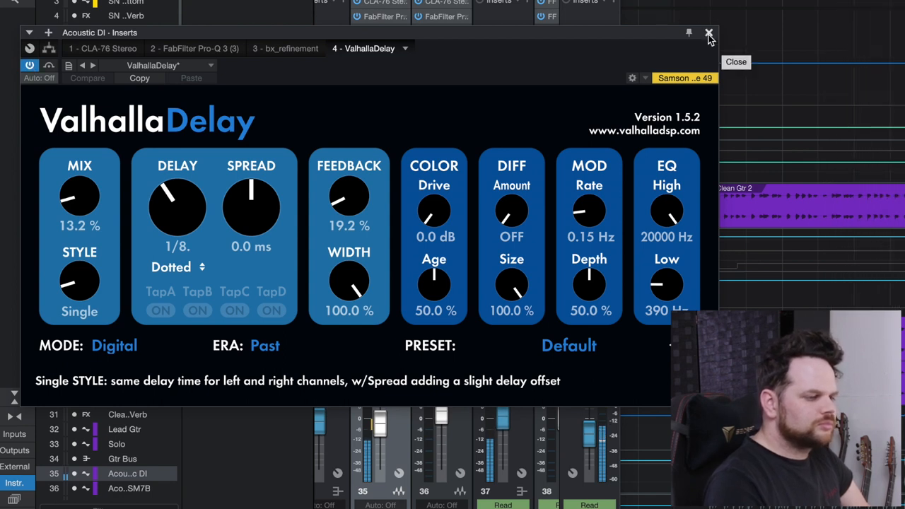
Step: Close the ValhallaDelay window to return to the mixer's acoustic insert chains
{"action": "left_click", "coordinate": [710, 34]}
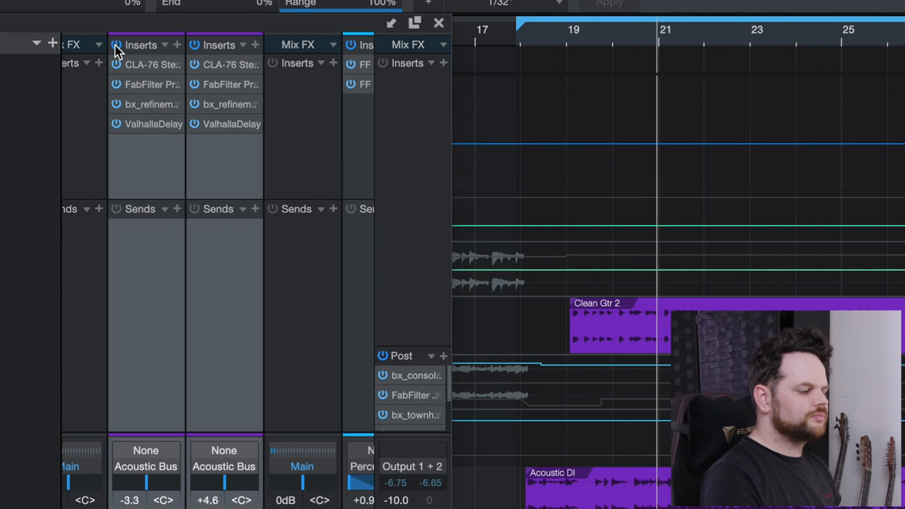
{"action": "left_click", "coordinate": [116, 44]}
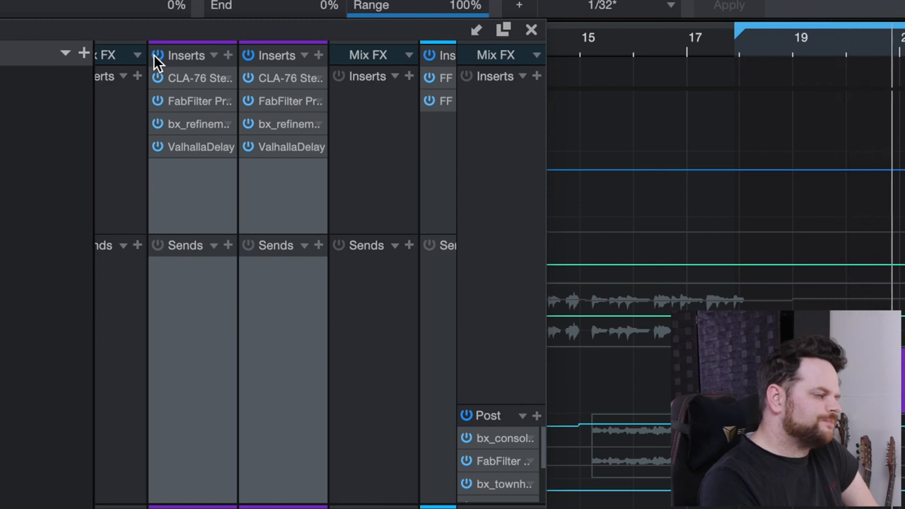
{"action": "left_click", "coordinate": [159, 55]}
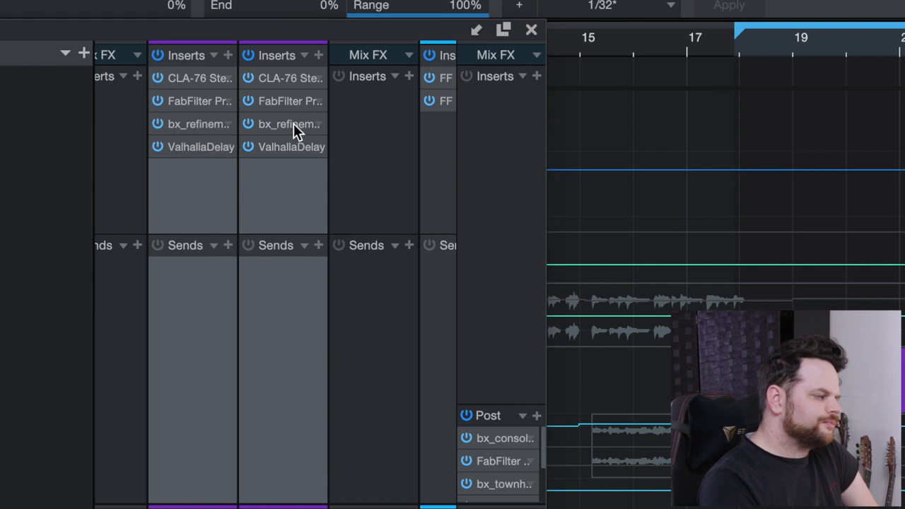
{"action": "mouse_move", "coordinate": [159, 102]}
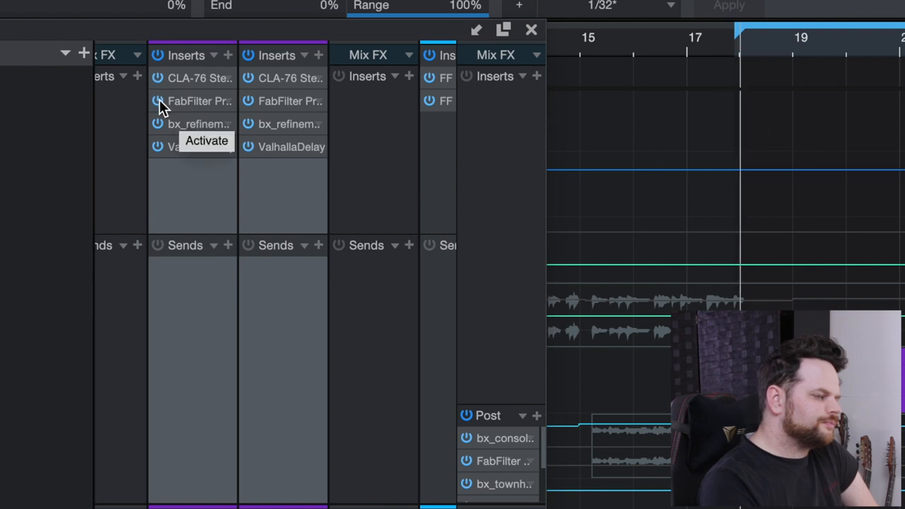
{"action": "left_click", "coordinate": [157, 100]}
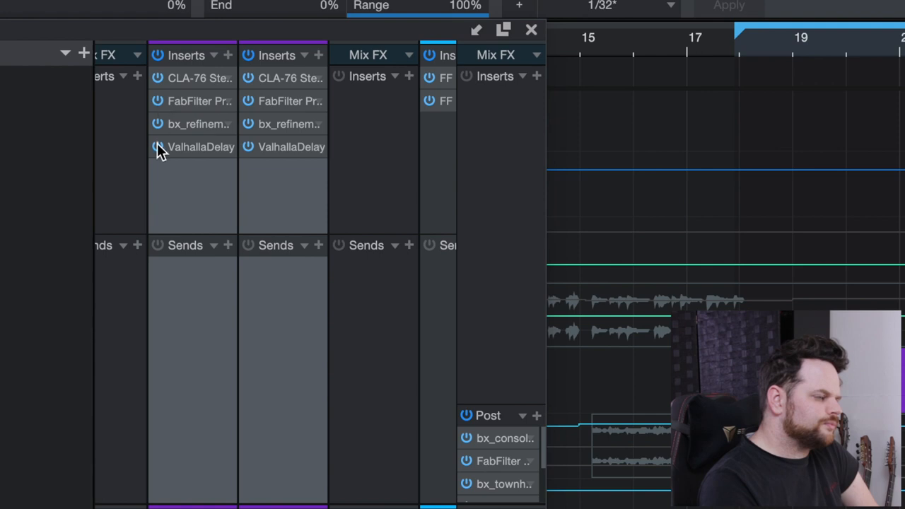
{"action": "left_click", "coordinate": [158, 146]}
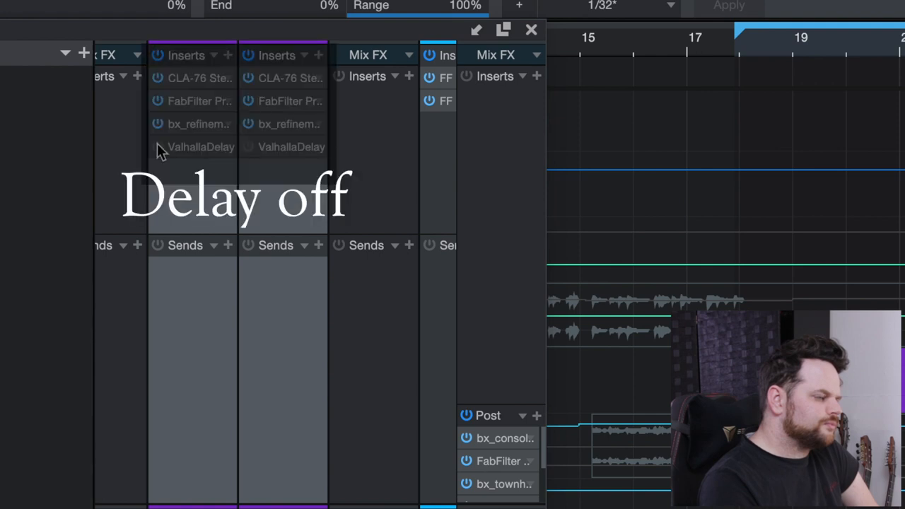
{"action": "left_click", "coordinate": [157, 147]}
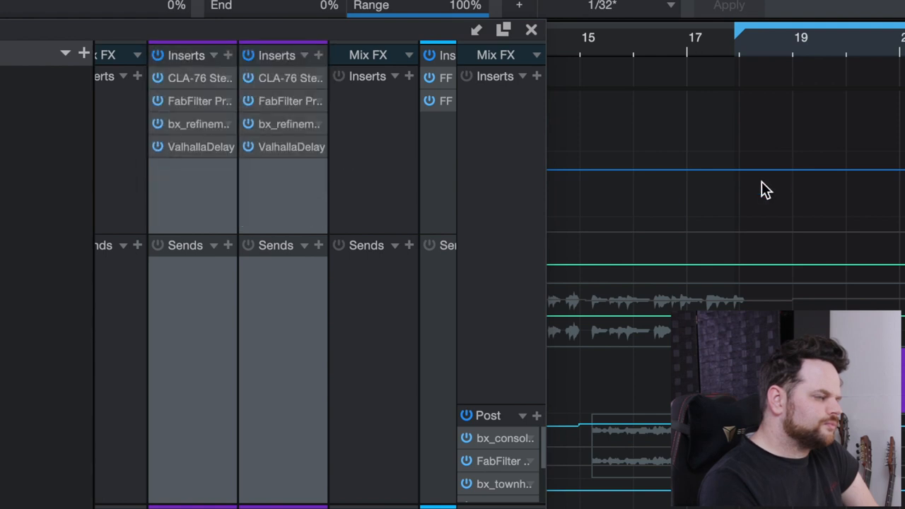
{"action": "mouse_move", "coordinate": [883, 119]}
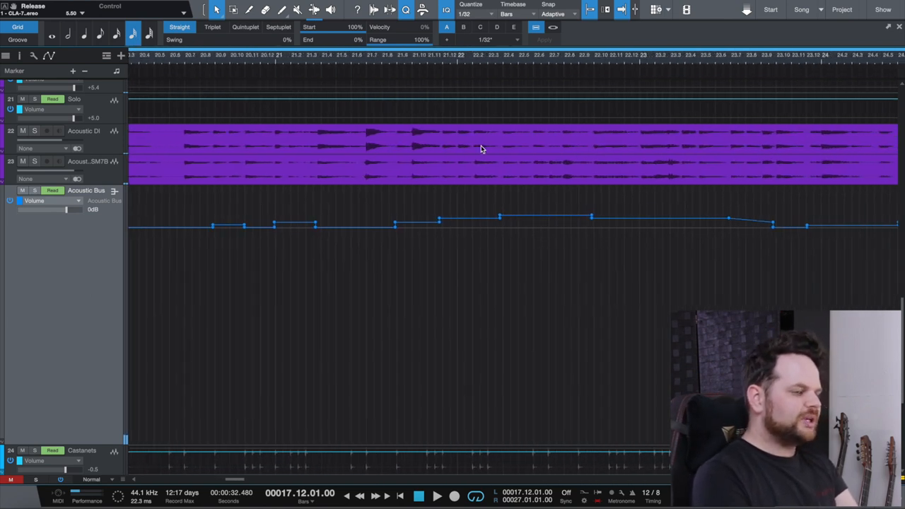
Step: Scroll through the acoustic guitar section to review the Acoustic Bus volume automation curve
{"action": "scroll", "scroll_direction": "right", "scroll_amount": 3}
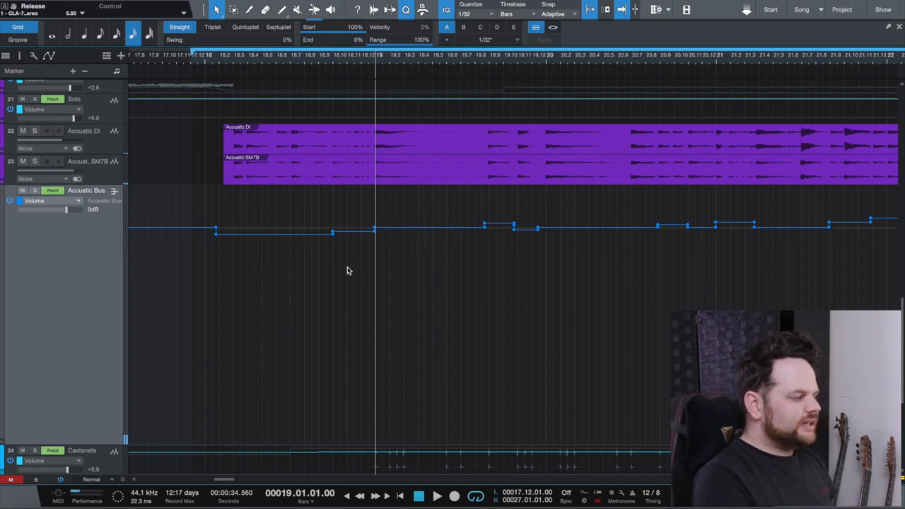
{"action": "mouse_move", "coordinate": [336, 261]}
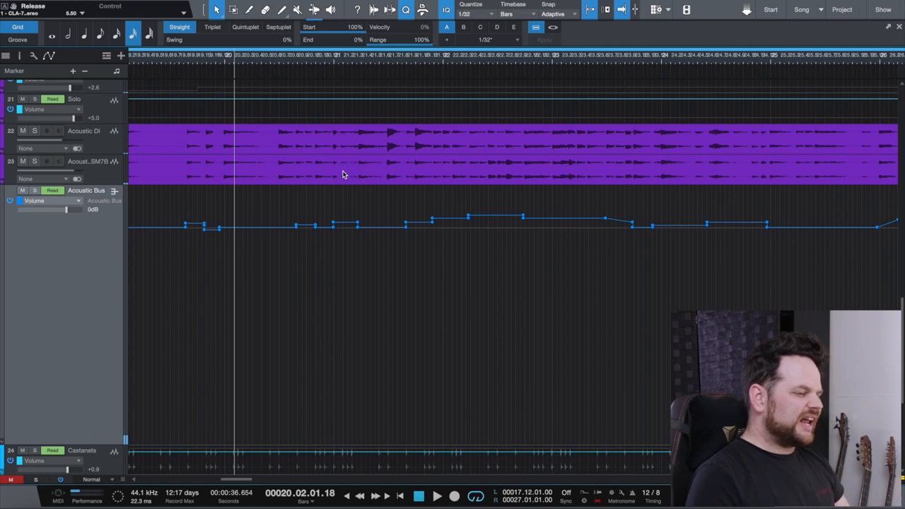
{"action": "mouse_move", "coordinate": [361, 195]}
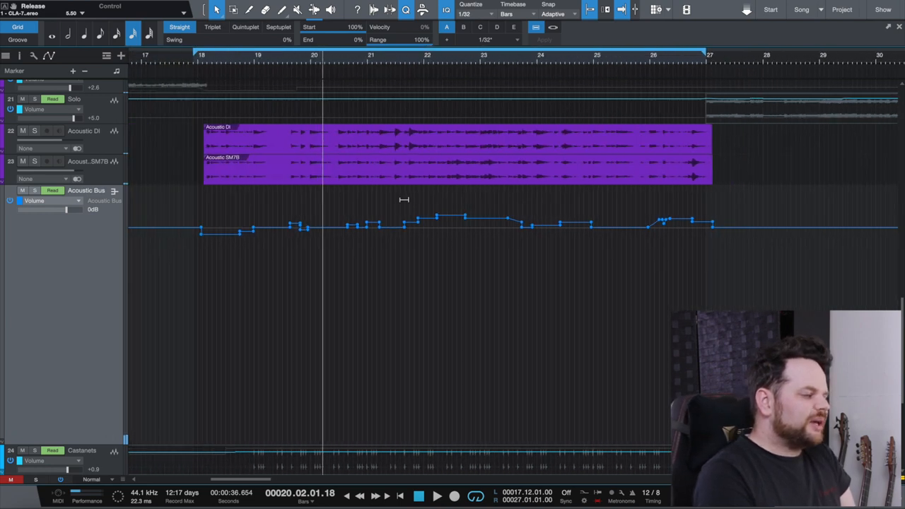
{"action": "scroll", "scroll_direction": "down", "scroll_amount": 3}
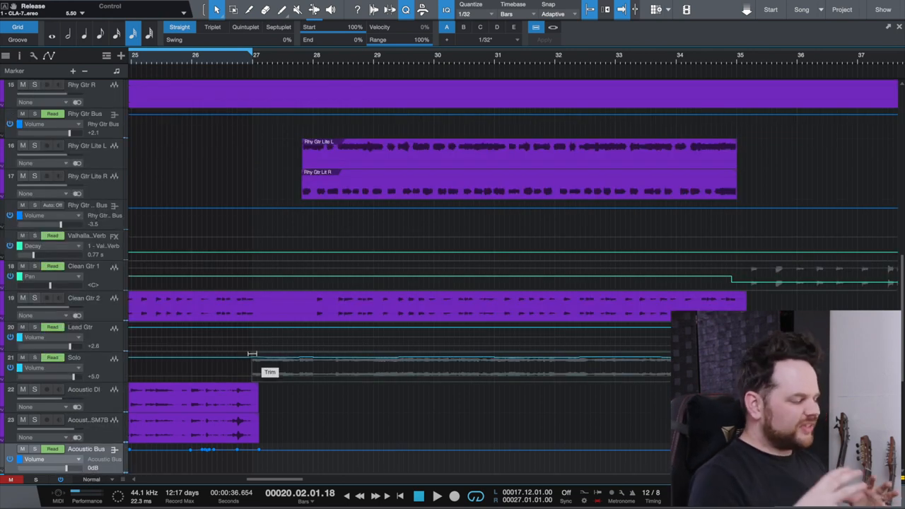
{"action": "scroll", "scroll_direction": "down", "scroll_amount": 3}
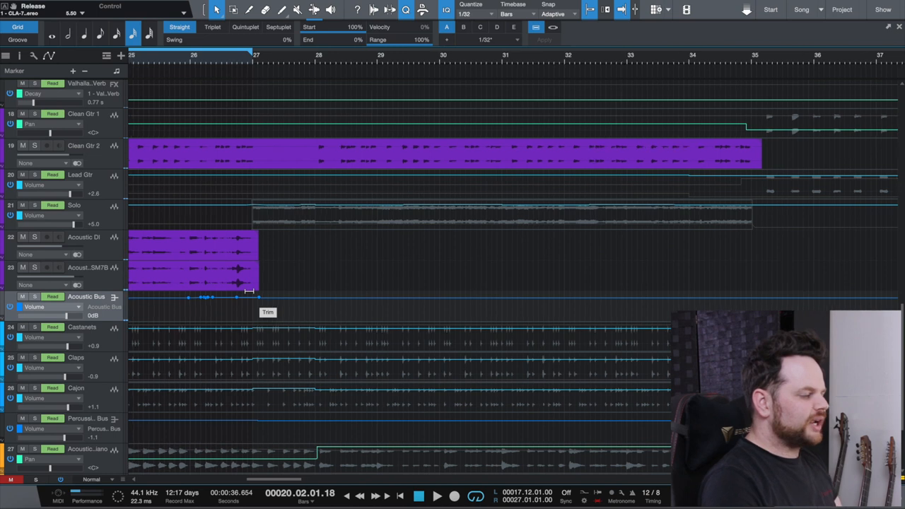